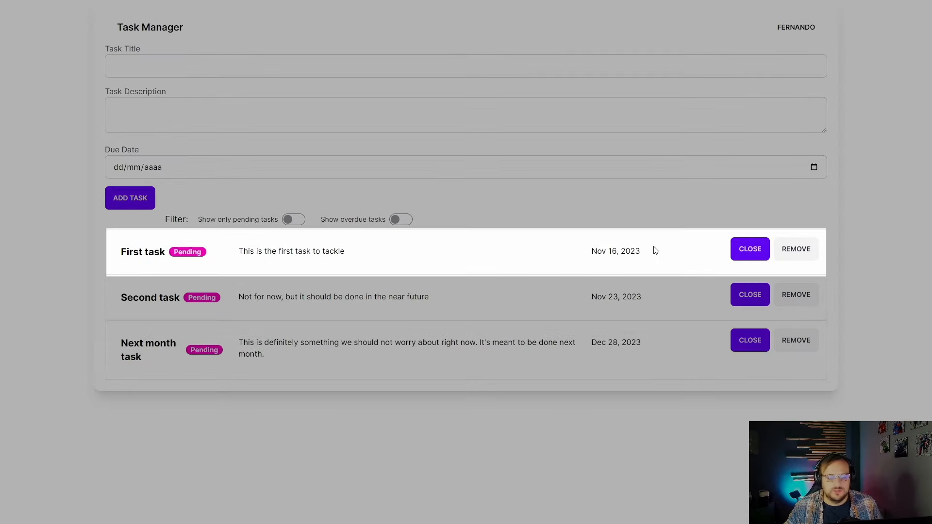
mouse_move(675, 269)
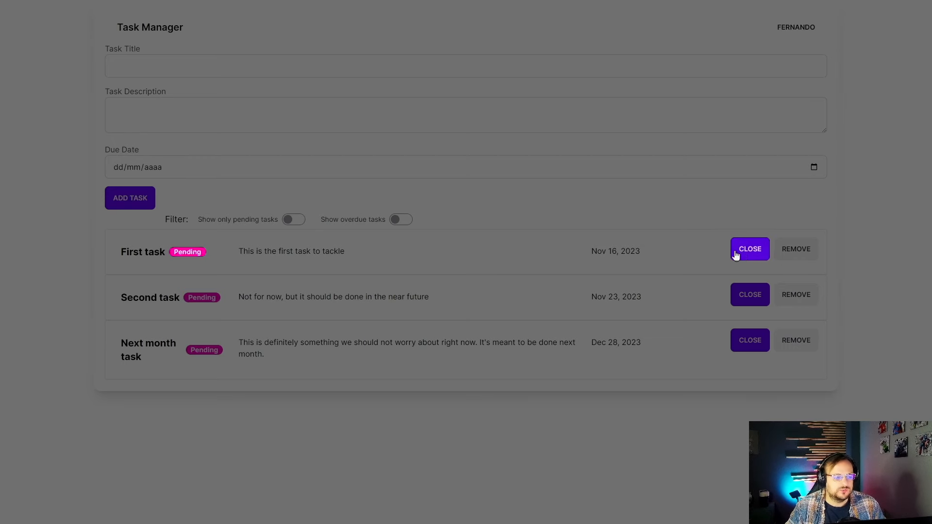
- Mark 'First task' as Done using its Close button, leaving the other two Pending
left_click(750, 249)
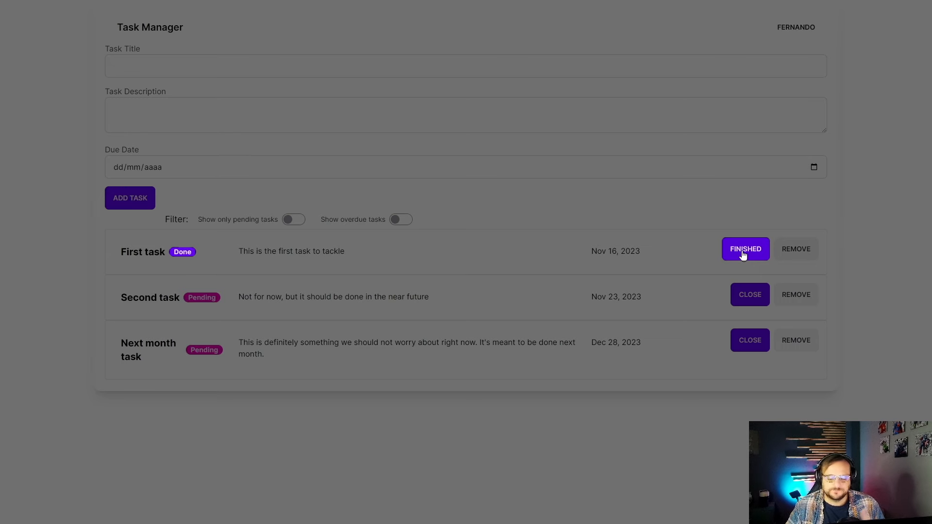